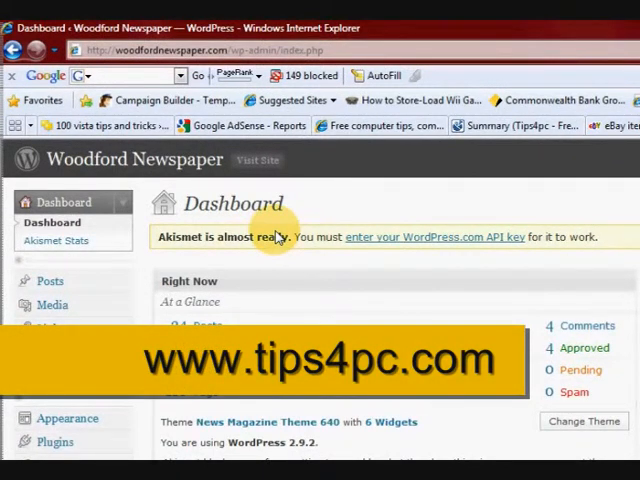
mouse_move(333, 272)
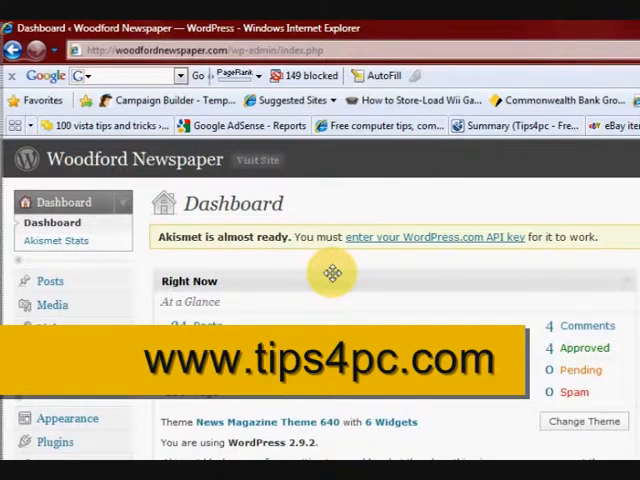
mouse_move(332, 322)
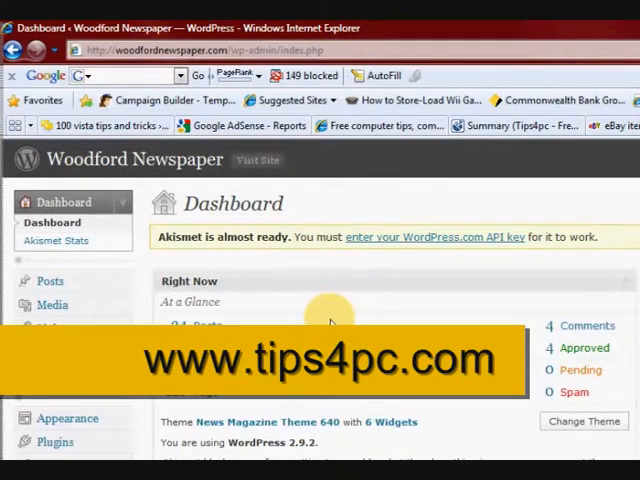
Open Plugins > Installed and scroll past Akismet, All in One SEO Pack and directory plugins
scroll("down", 3)
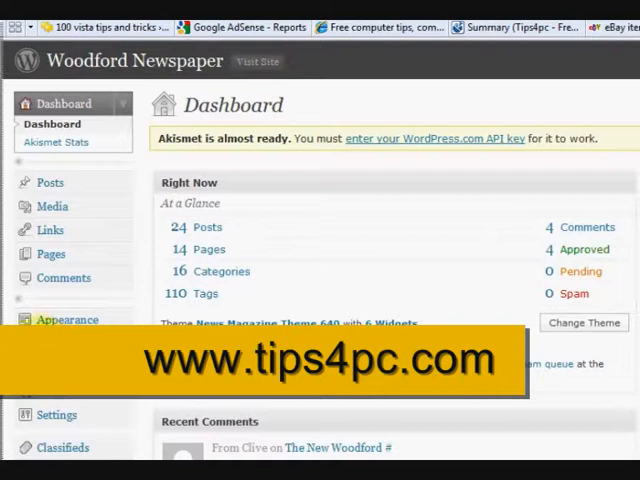
left_click(55, 306)
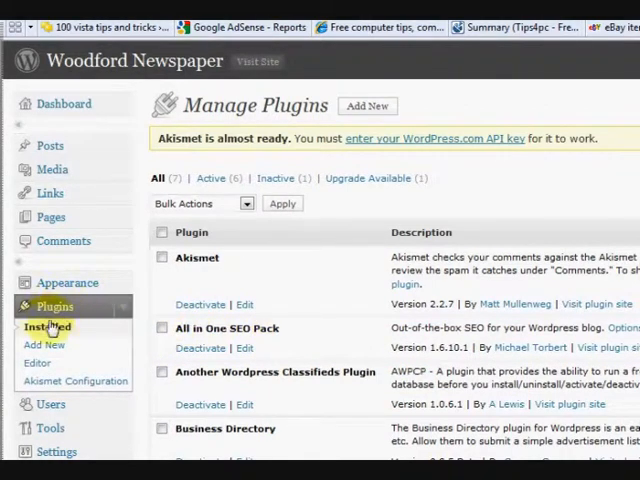
mouse_move(48, 344)
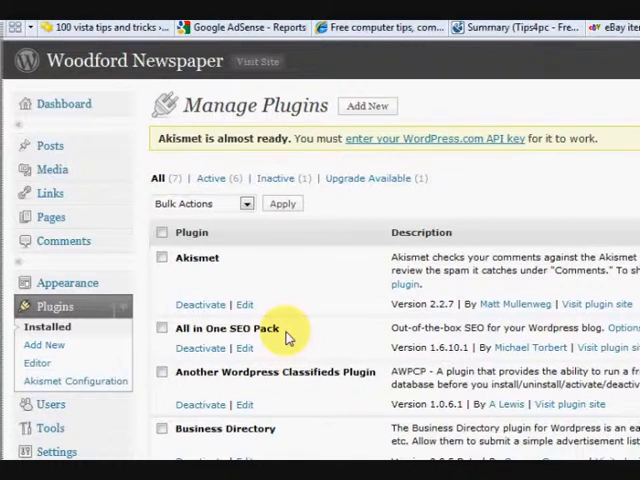
scroll("down", 3)
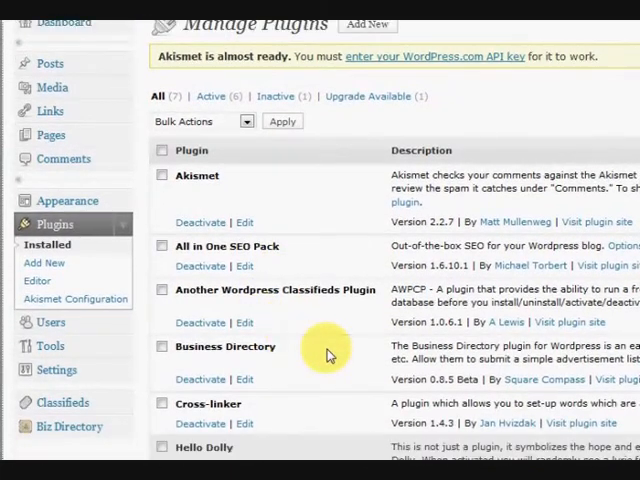
scroll("down", 3)
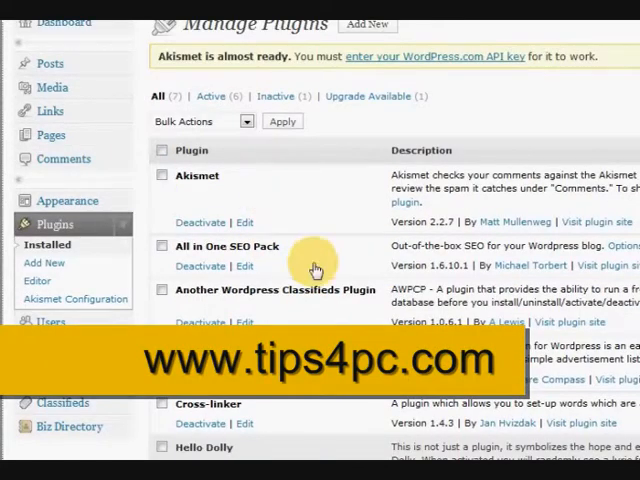
scroll("down", 3)
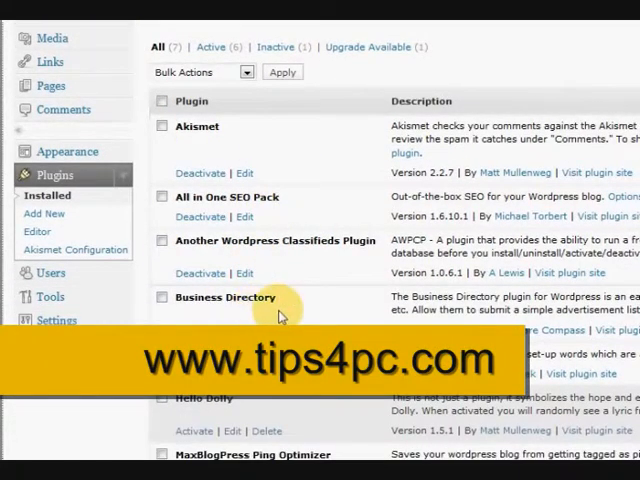
mouse_move(293, 203)
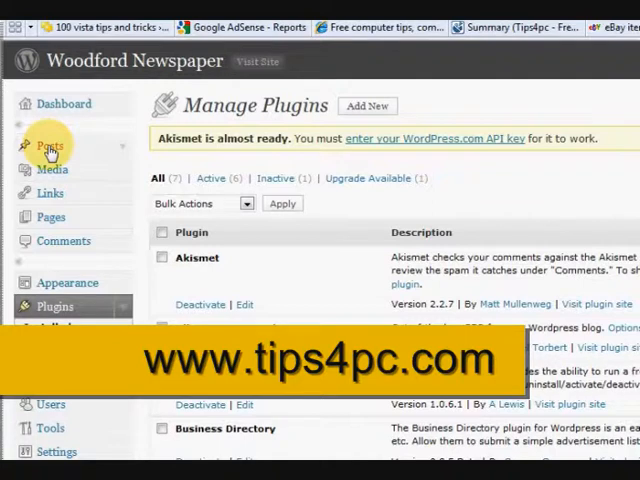
left_click(45, 145)
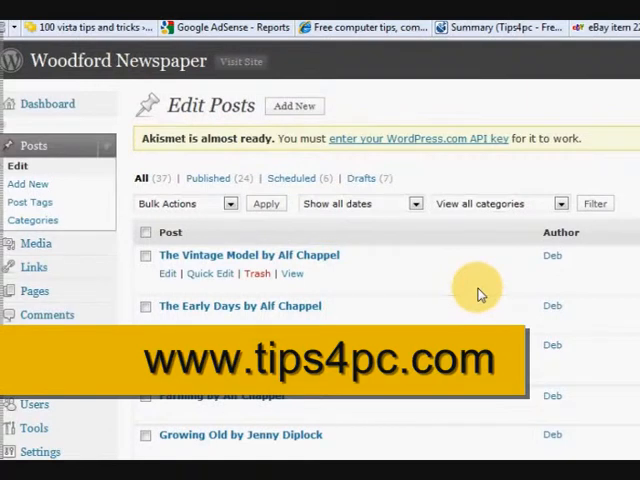
mouse_move(255, 255)
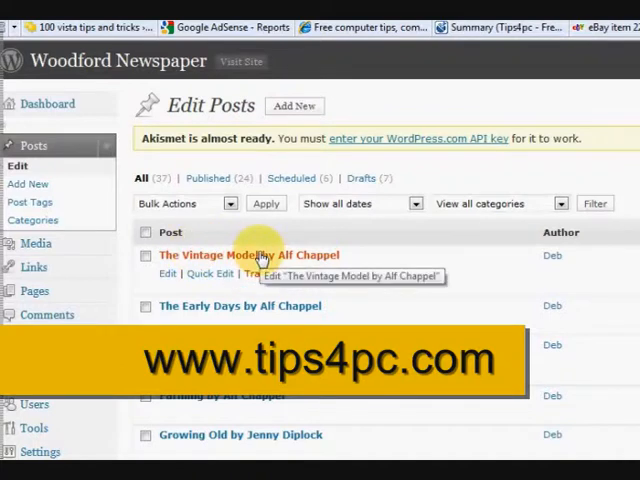
left_click(248, 254)
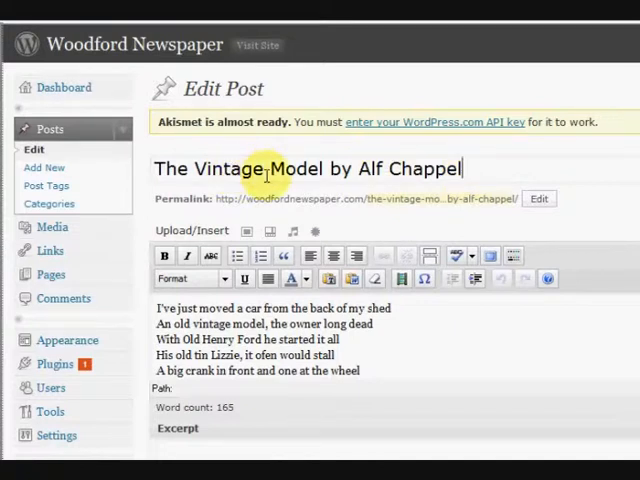
Check the post's tags: Alf Chappel, local poet, poem and poetry
double_click(378, 168)
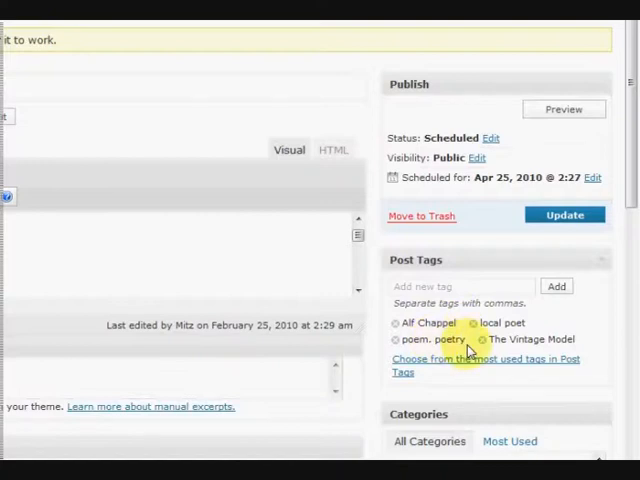
mouse_move(598, 325)
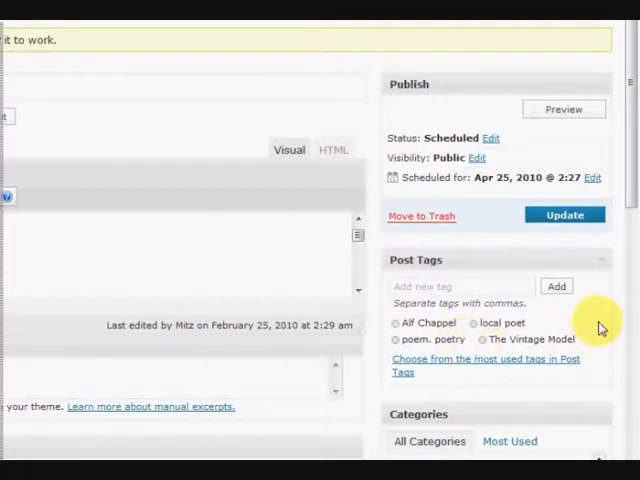
scroll("down", 3)
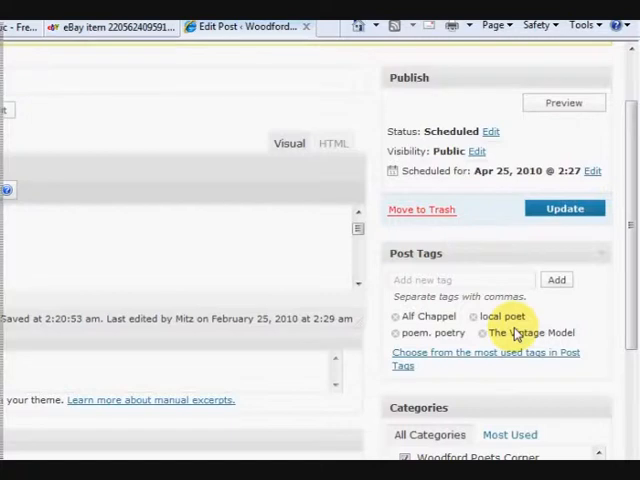
mouse_move(620, 317)
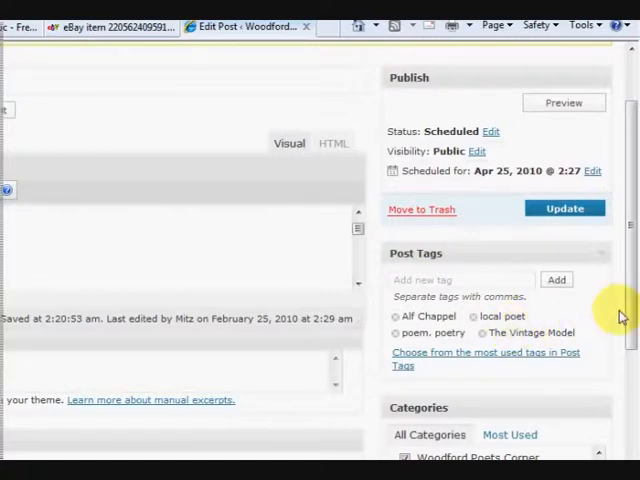
Tick the Woodford Poets Corner category for the post
scroll("down", 3)
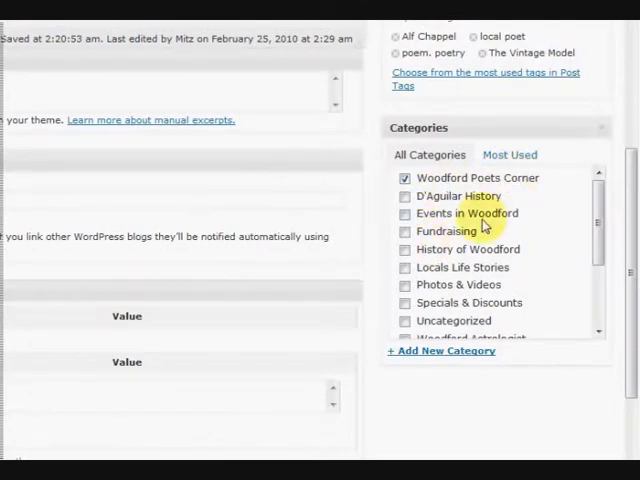
mouse_move(588, 230)
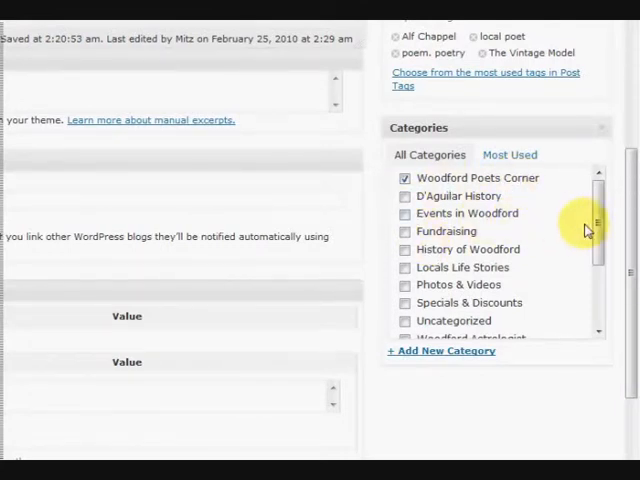
scroll("down", 3)
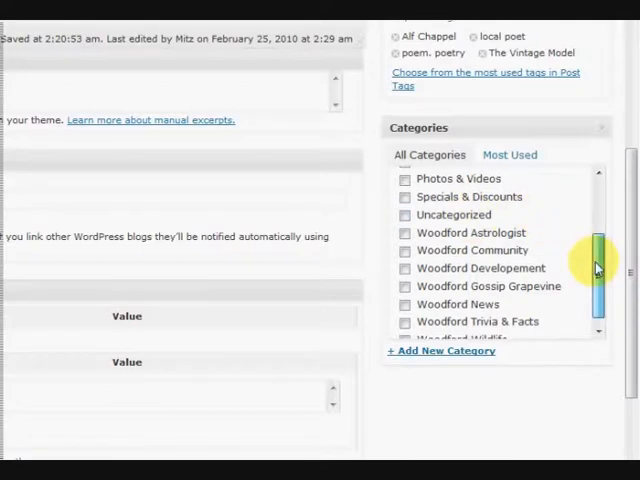
scroll("up", 3)
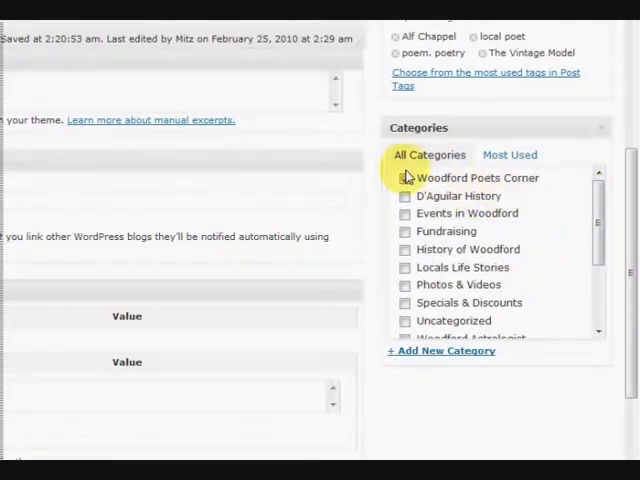
left_click(405, 177)
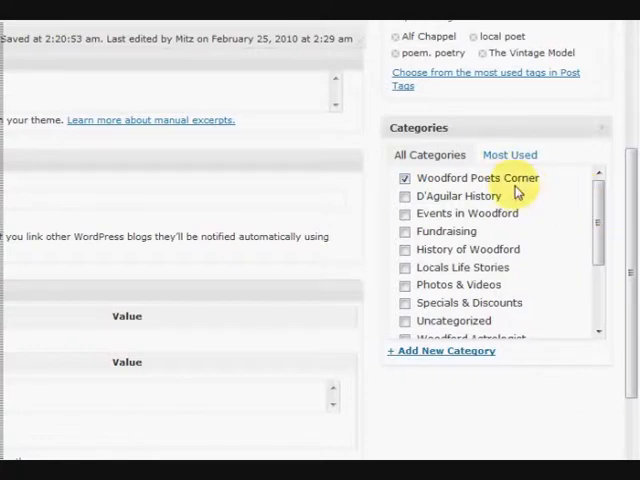
mouse_move(518, 188)
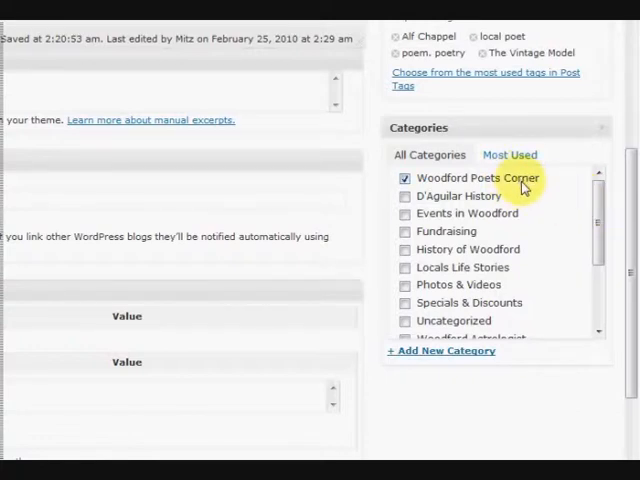
mouse_move(545, 209)
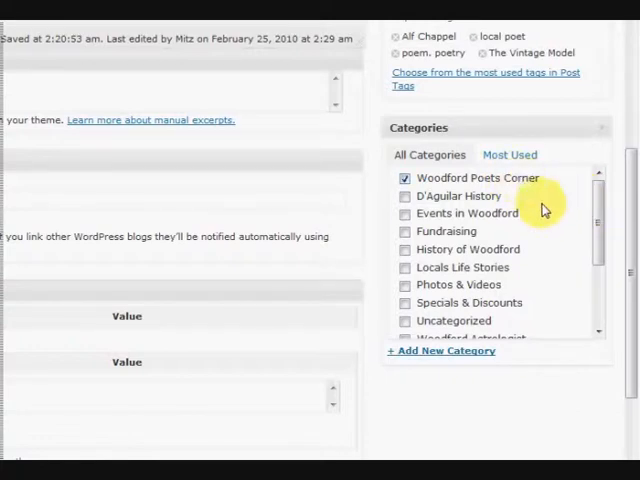
scroll("down", 3)
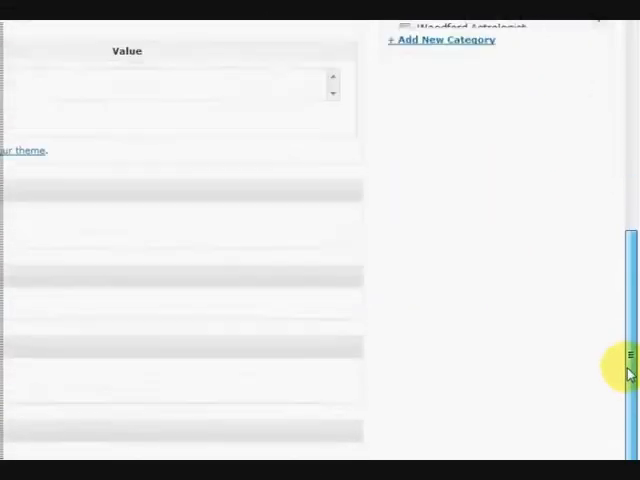
Scroll to the All in One SEO Pack panel to review title, description and keywords
scroll("down", 3)
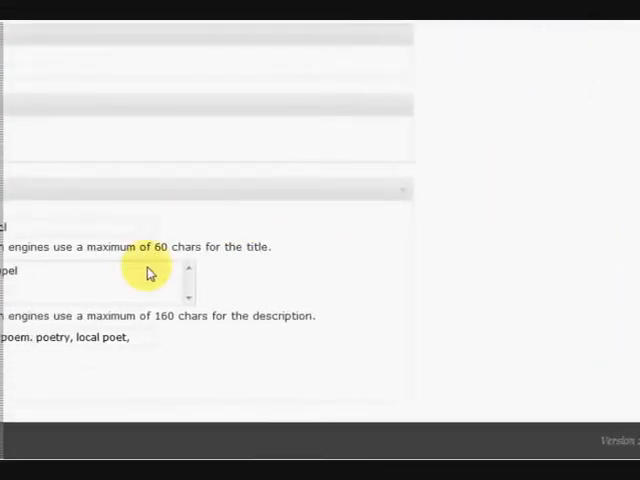
scroll("up", 3)
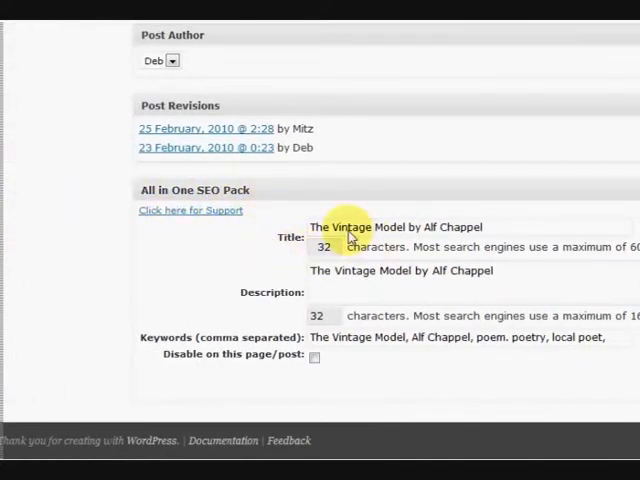
mouse_move(470, 232)
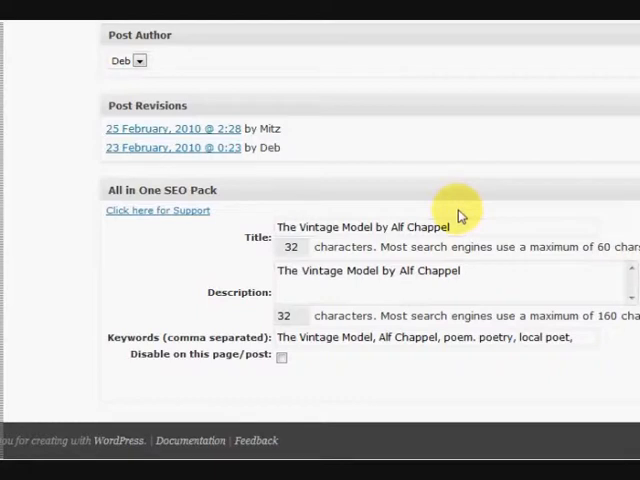
mouse_move(280, 287)
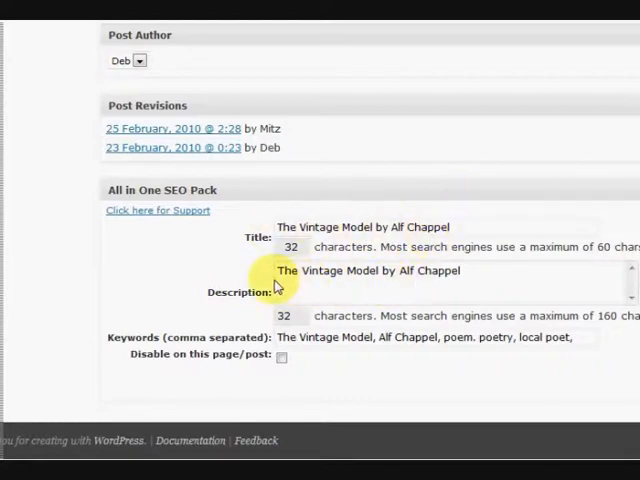
mouse_move(460, 274)
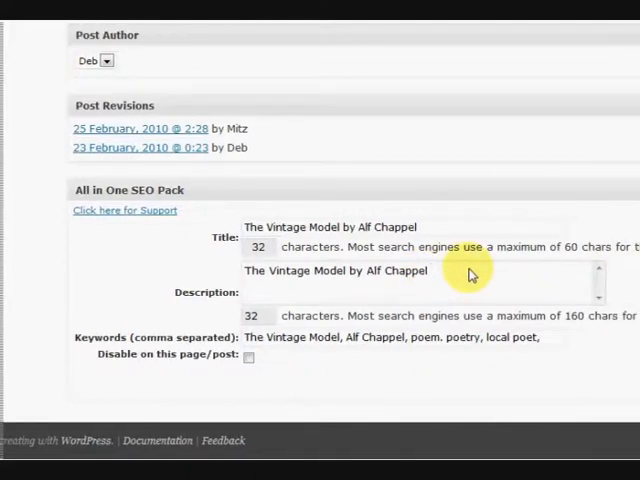
mouse_move(437, 277)
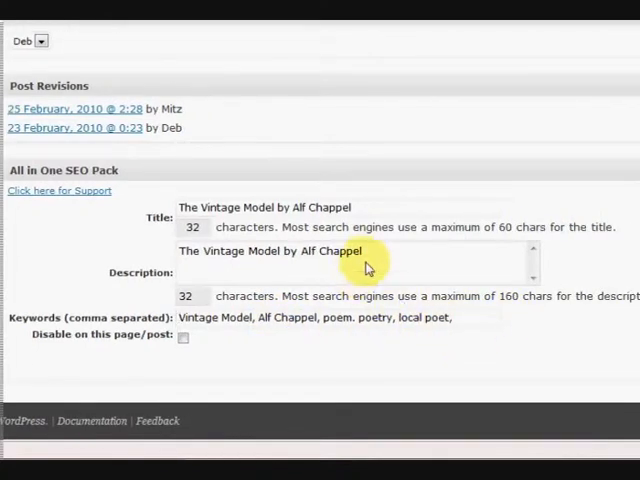
mouse_move(403, 263)
type(".")
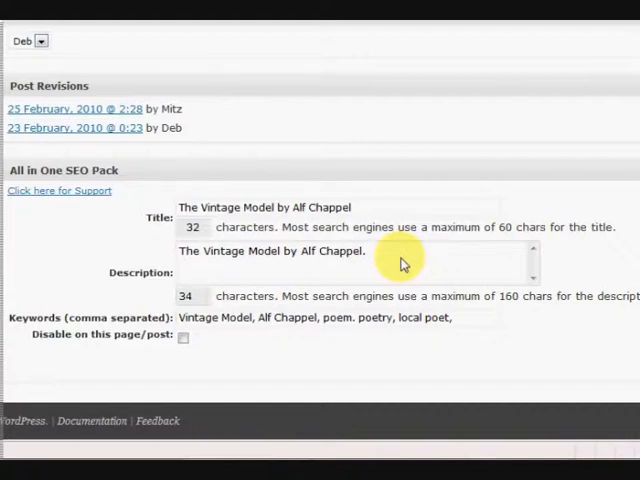
Append '. Woodford local poet' to the SEO description after the title text
type("Lo")
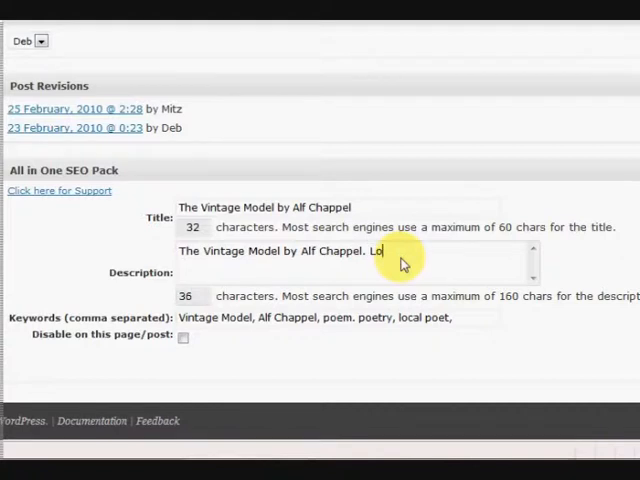
key("Backspace")
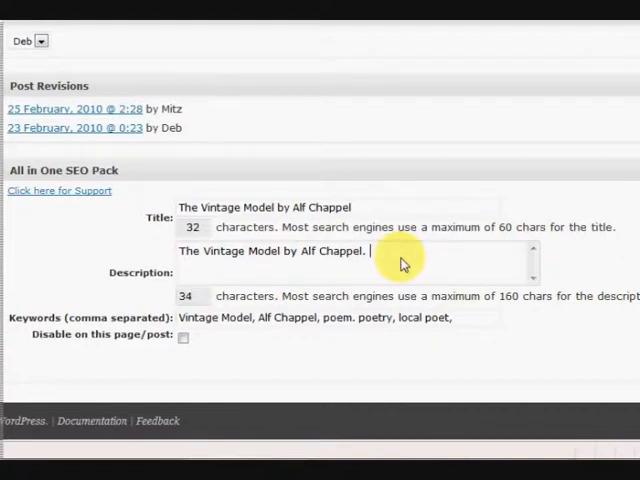
type("Wood")
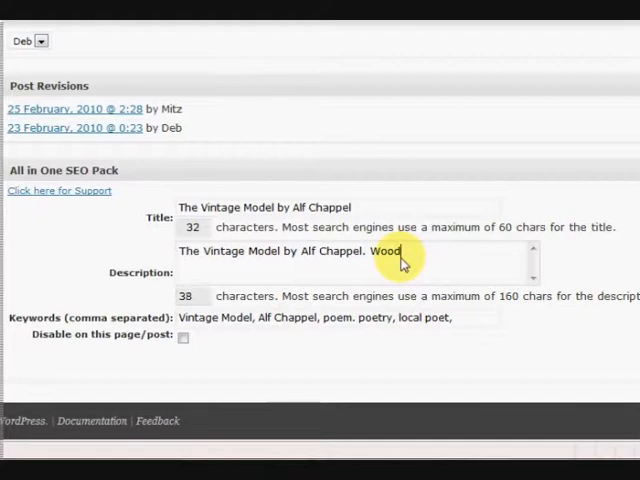
type("ford local peo")
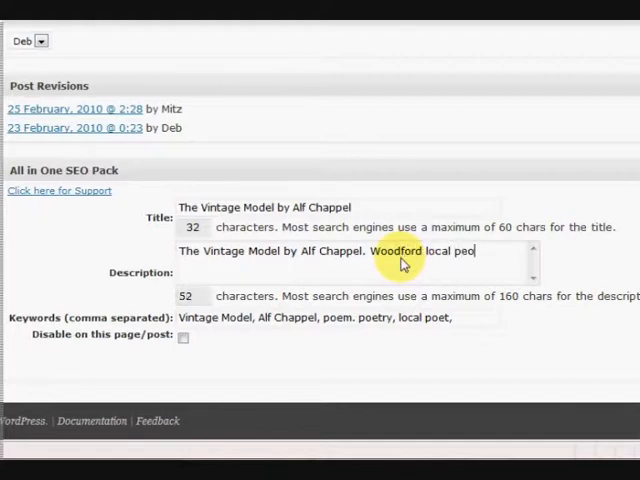
type("t")
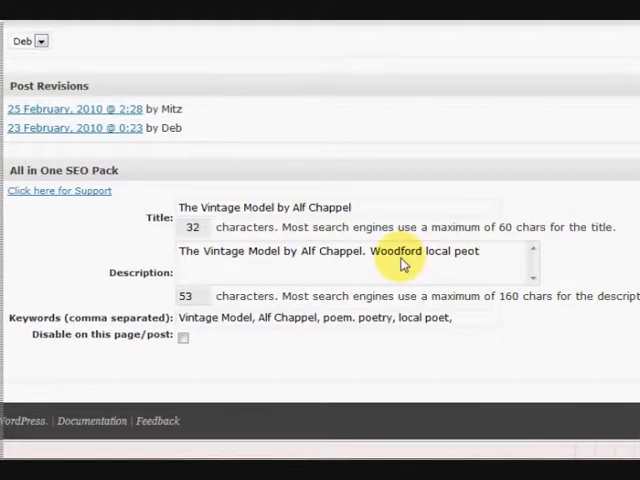
type(", Al")
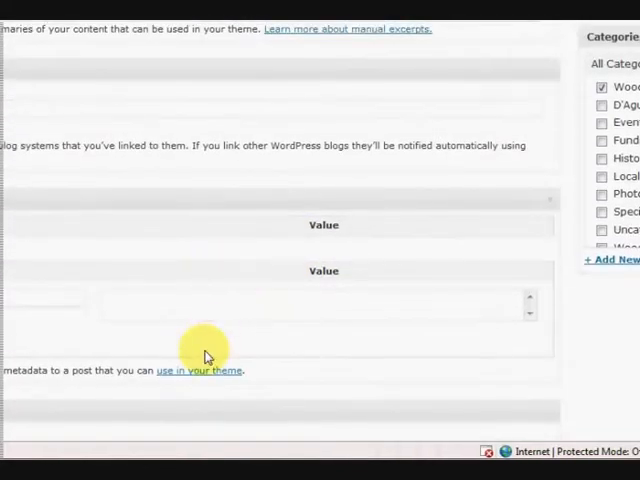
scroll("up", 3)
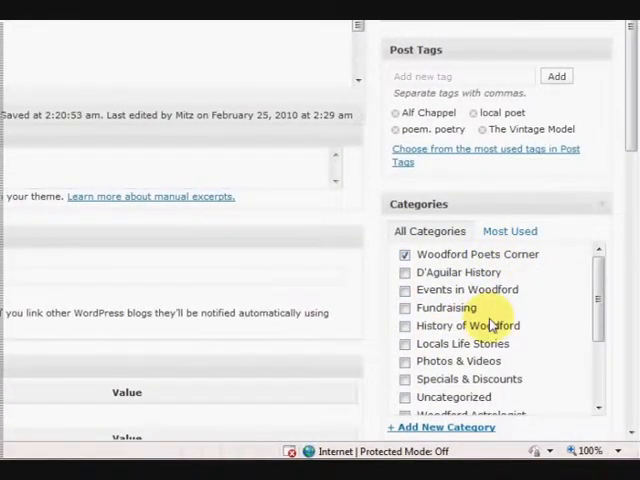
scroll("up", 3)
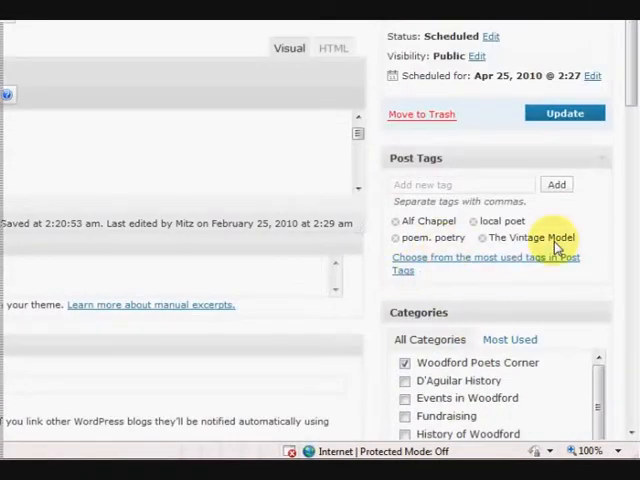
scroll("up", 3)
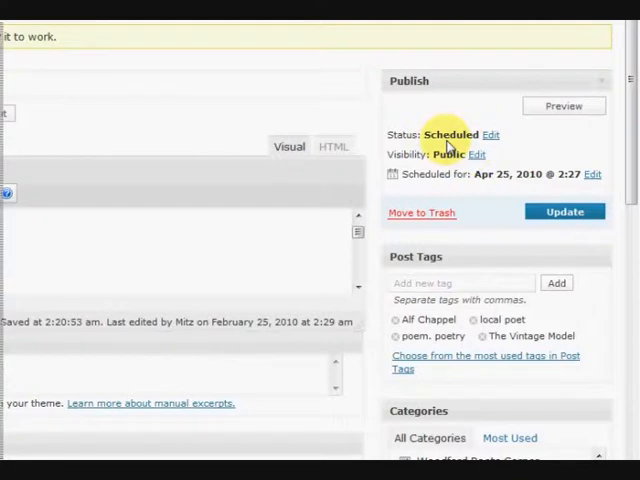
mouse_move(458, 184)
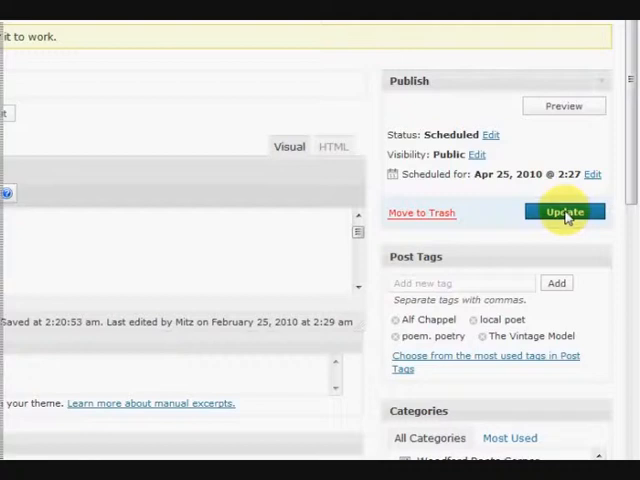
left_click(564, 211)
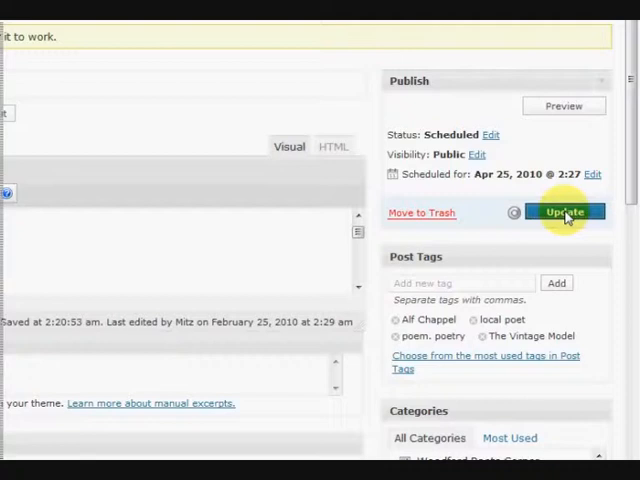
left_click(564, 211)
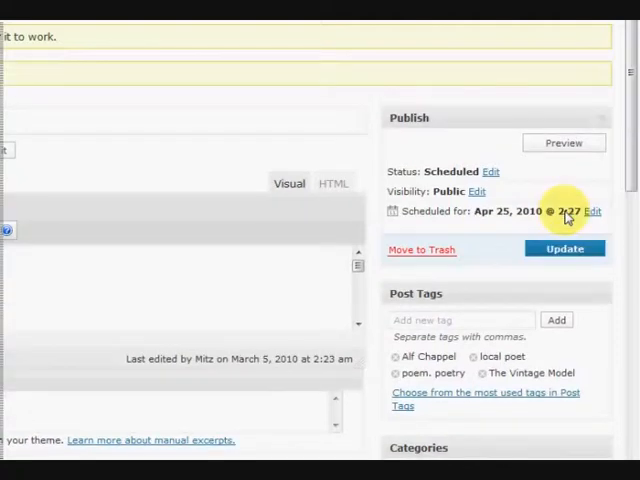
mouse_move(485, 249)
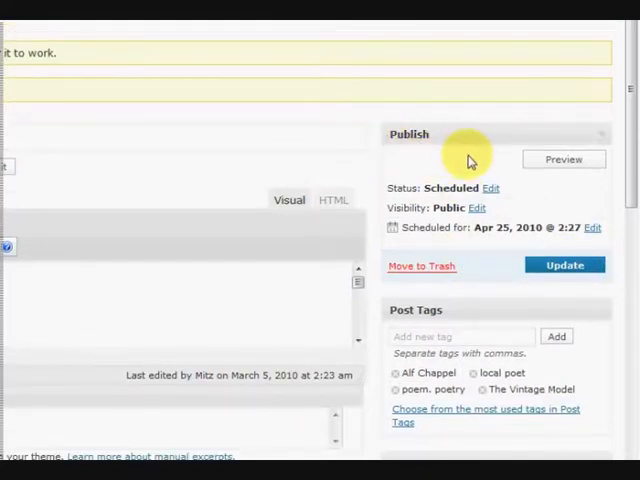
mouse_move(222, 322)
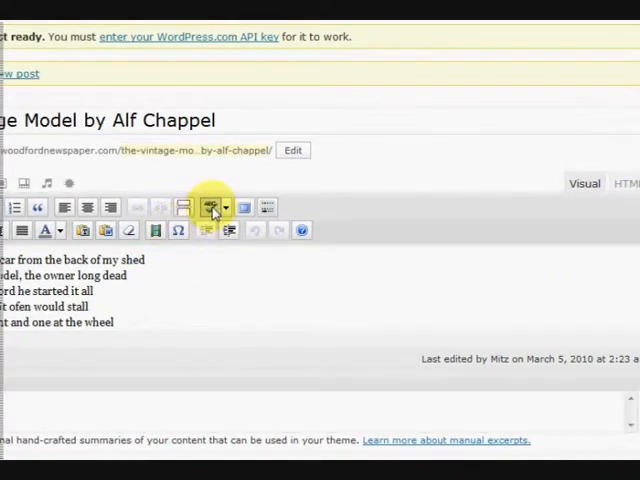
mouse_move(208, 208)
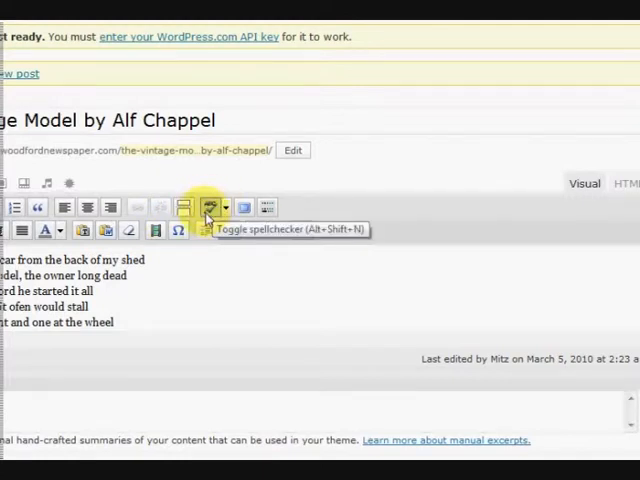
Run the spellchecker, correct 'ofen' to 'often', and read through the poem
left_click(209, 207)
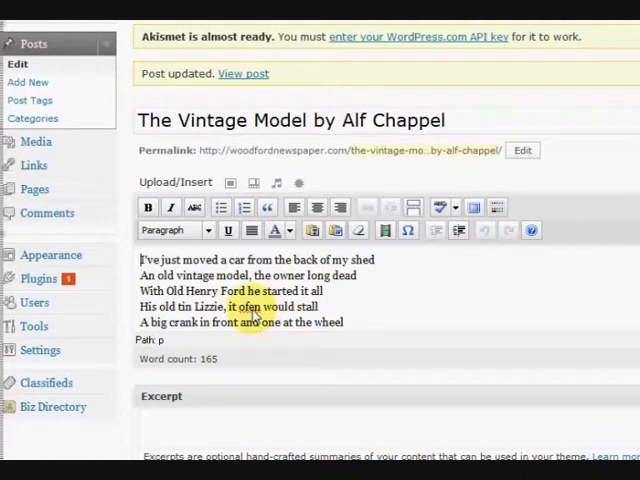
right_click(248, 306)
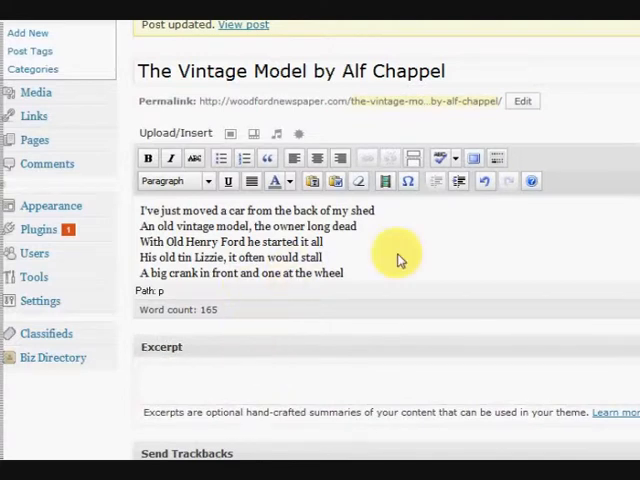
scroll("down", 3)
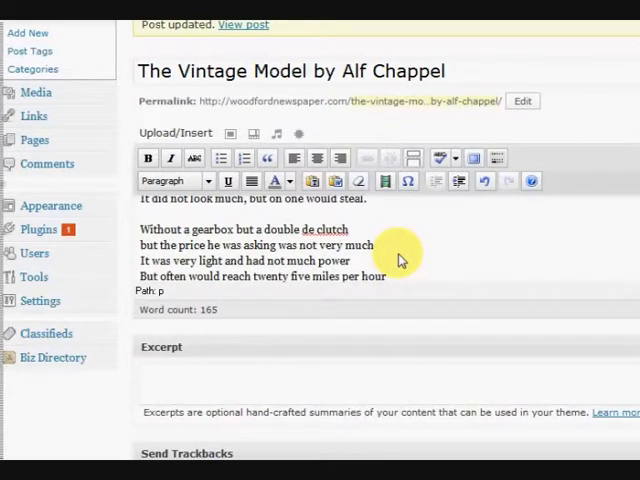
scroll("down", 3)
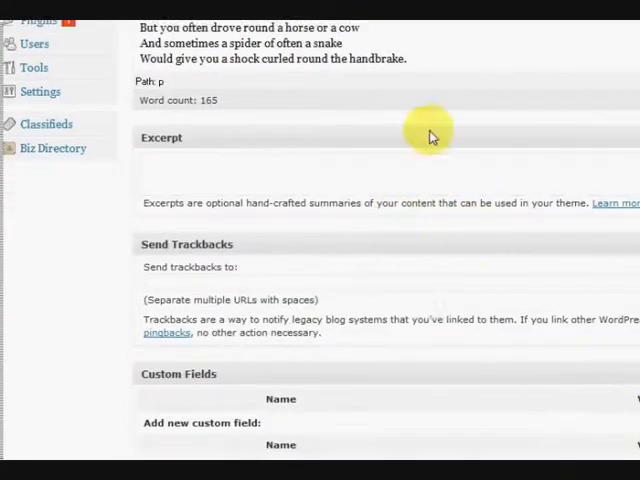
scroll("up", 3)
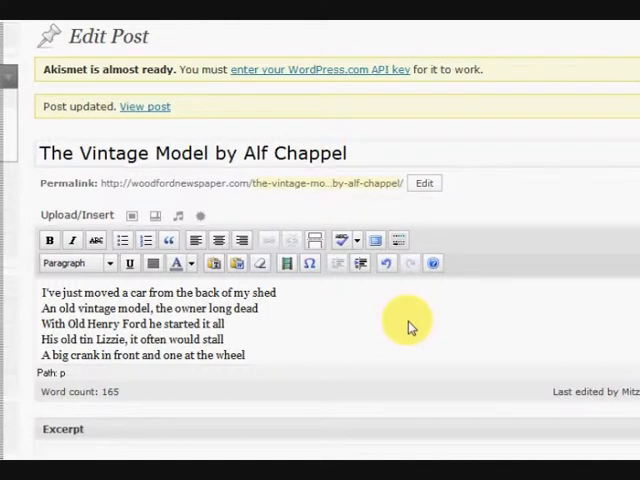
mouse_move(393, 321)
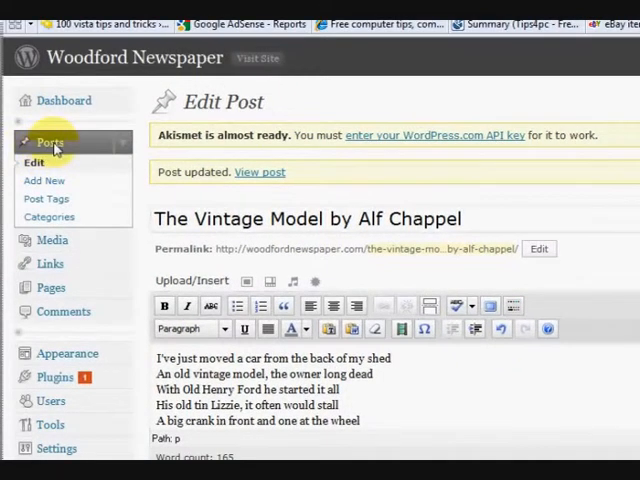
left_click(50, 142)
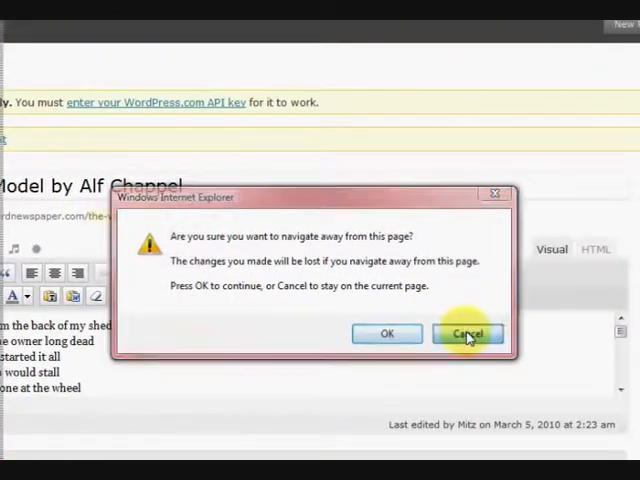
left_click(467, 333)
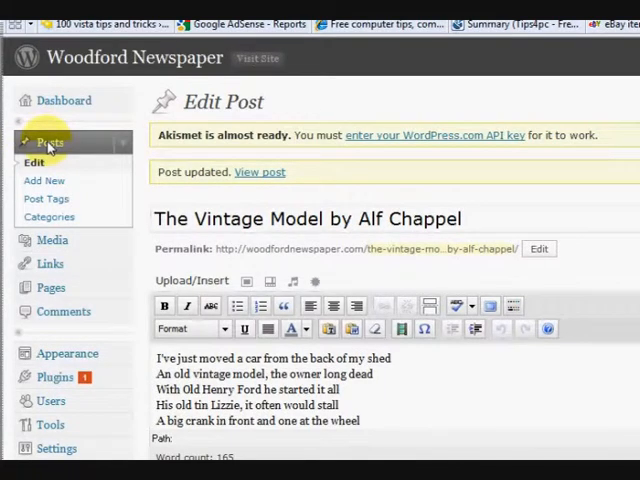
Browse the 37-post Edit Posts table, checking authors, categories, tags and dates
left_click(49, 141)
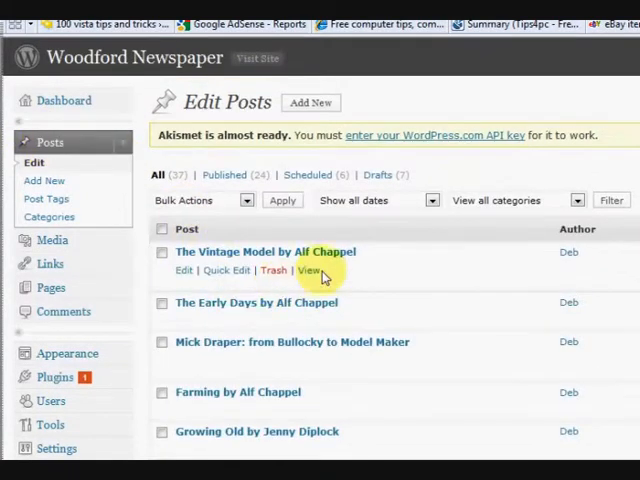
scroll("down", 3)
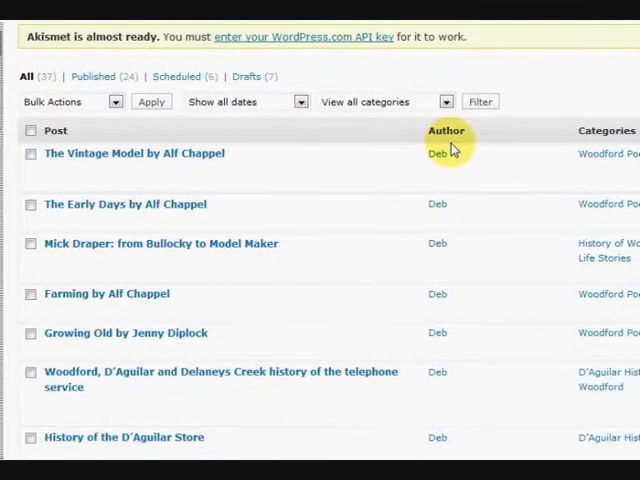
scroll("down", 3)
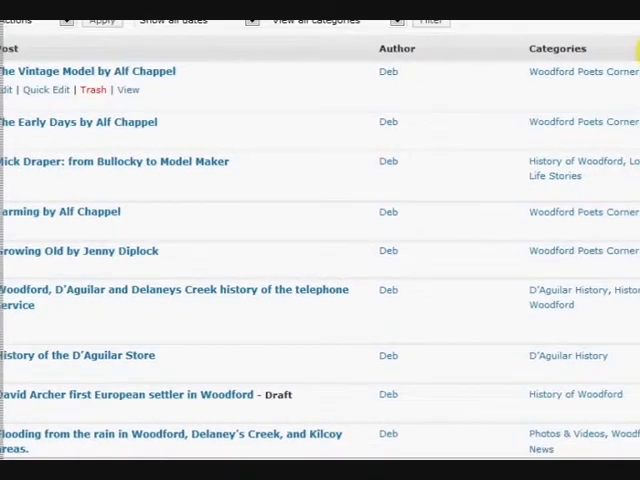
scroll("right", 3)
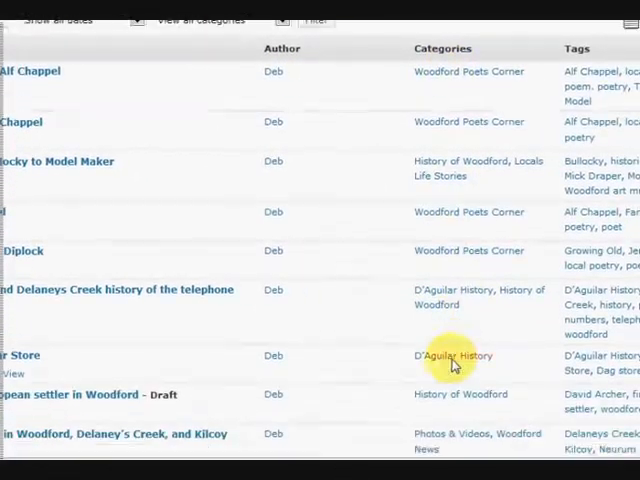
scroll("down", 3)
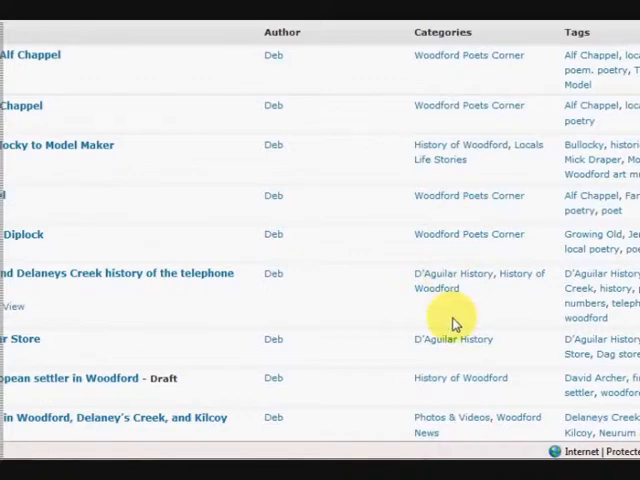
scroll("down", 3)
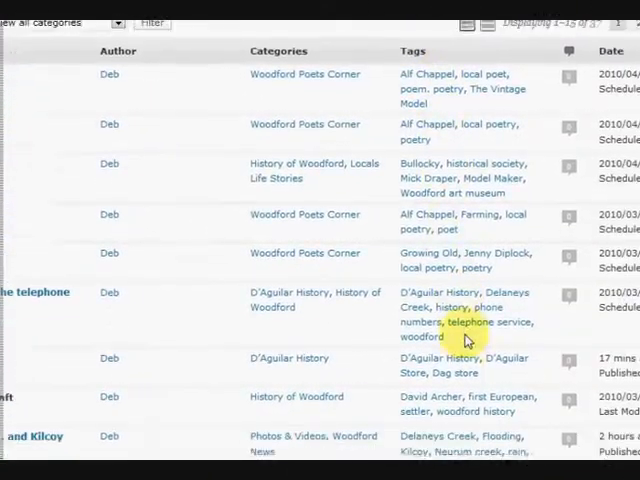
scroll("down", 3)
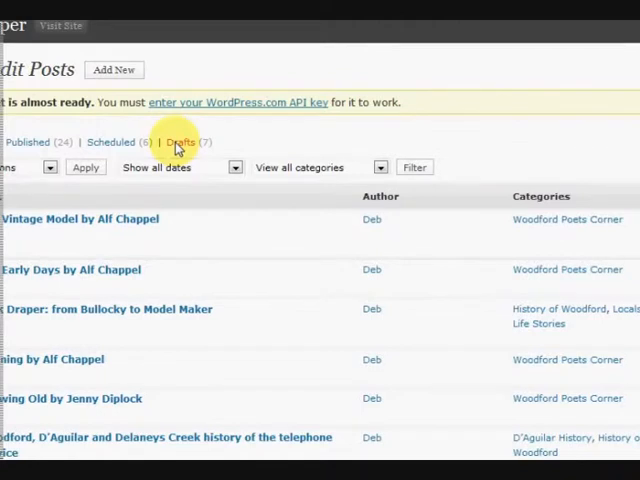
Filter the posts list to Drafts (7) and scroll through them
left_click(180, 142)
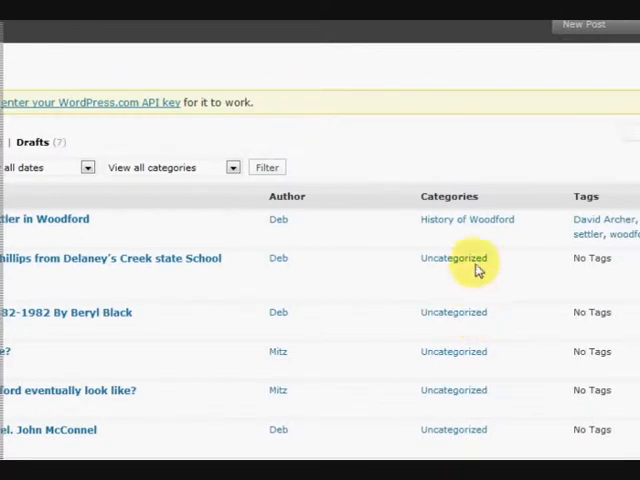
scroll("down", 3)
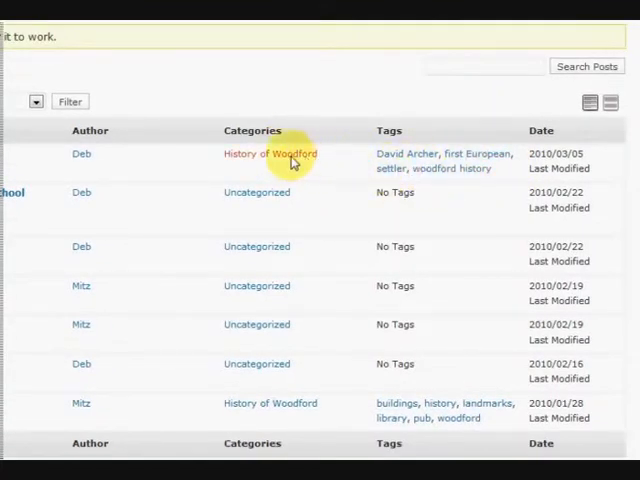
mouse_move(315, 335)
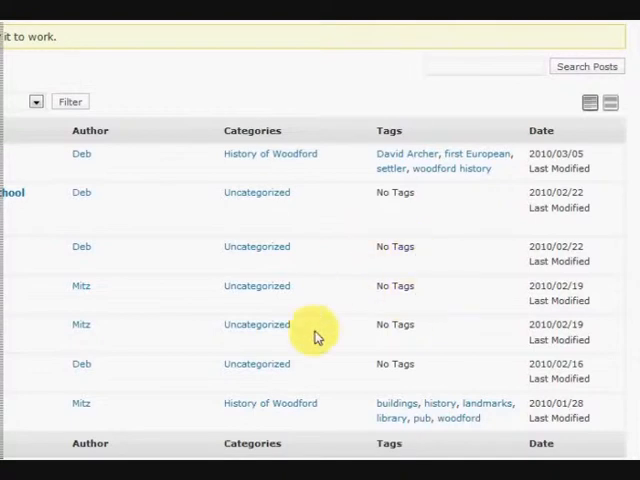